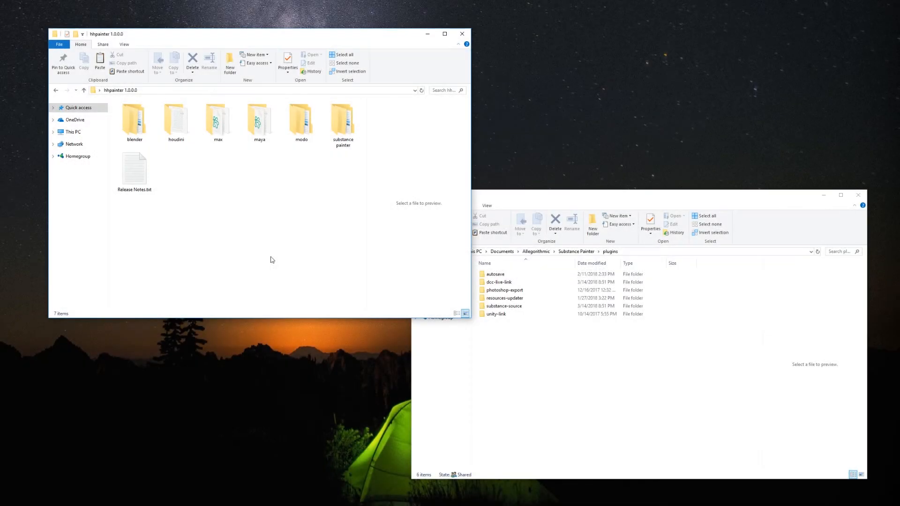
mouse_move(359, 258)
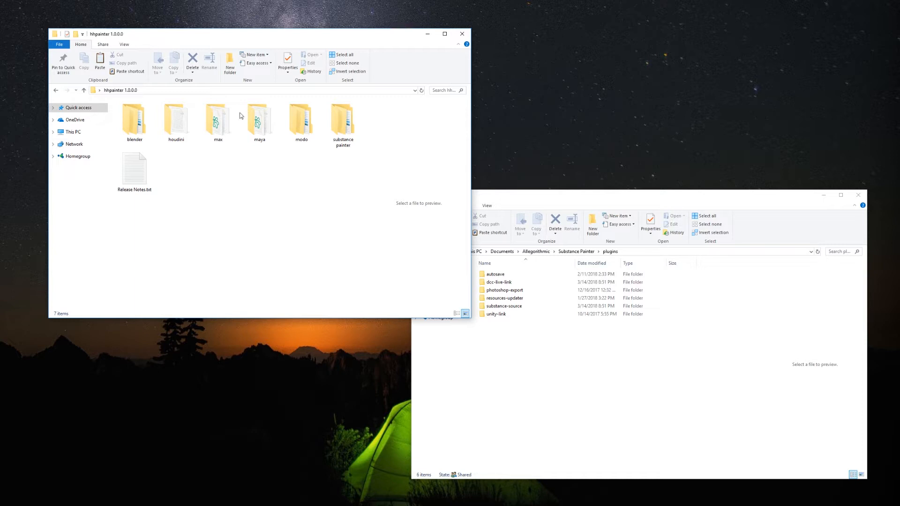
mouse_move(311, 186)
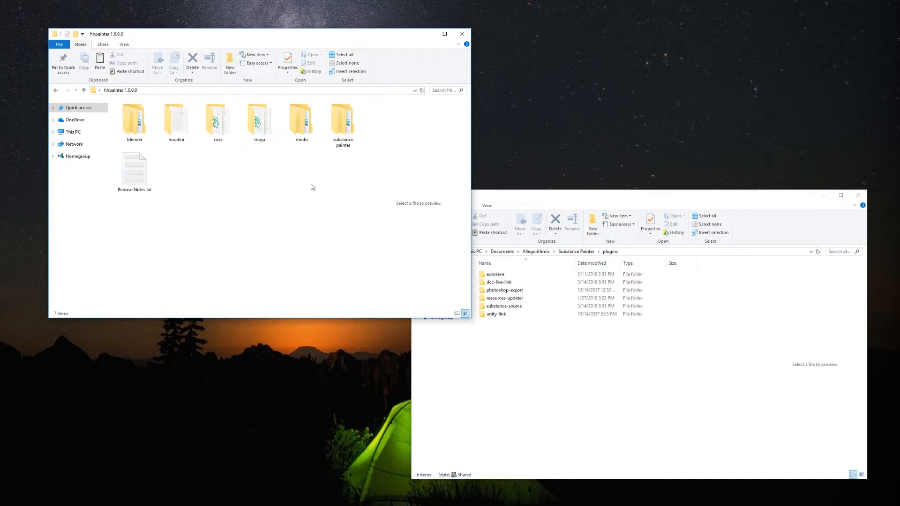
- Right-click inside the package's substance painter folder that holds hhconnect
right_click(135, 113)
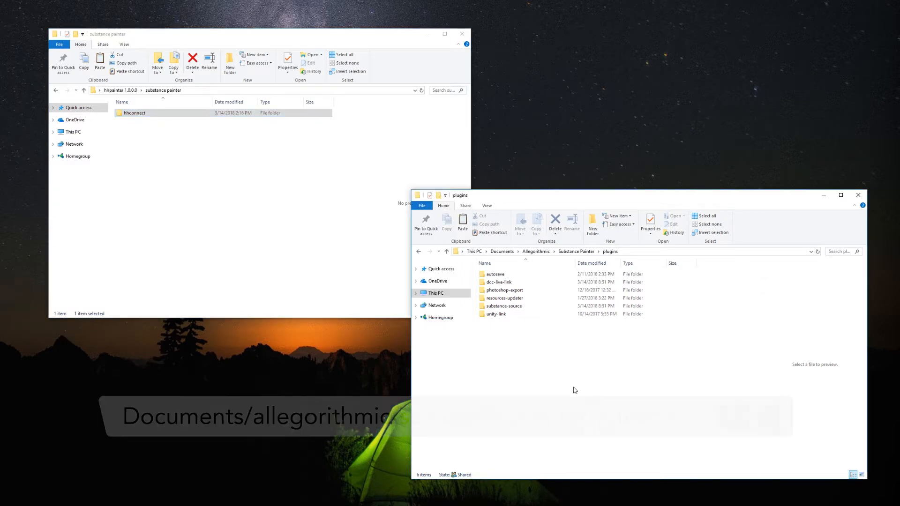
mouse_move(520, 337)
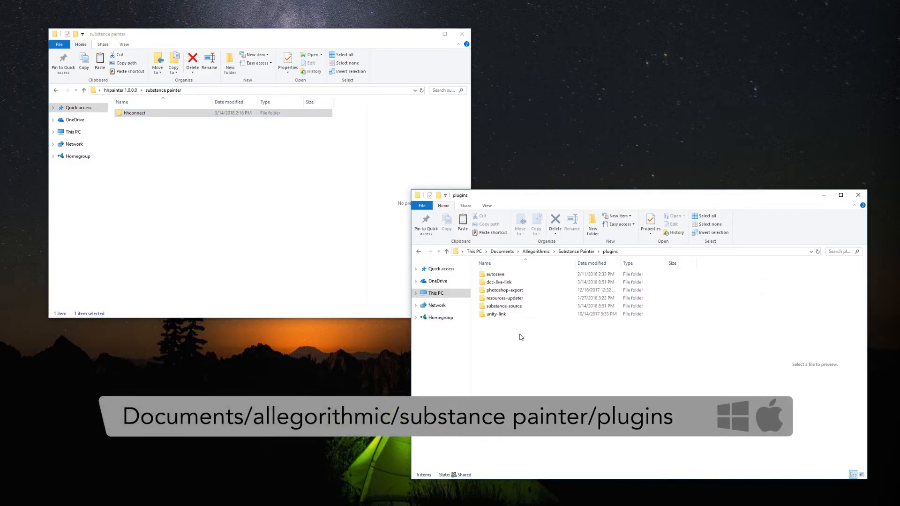
mouse_move(504, 346)
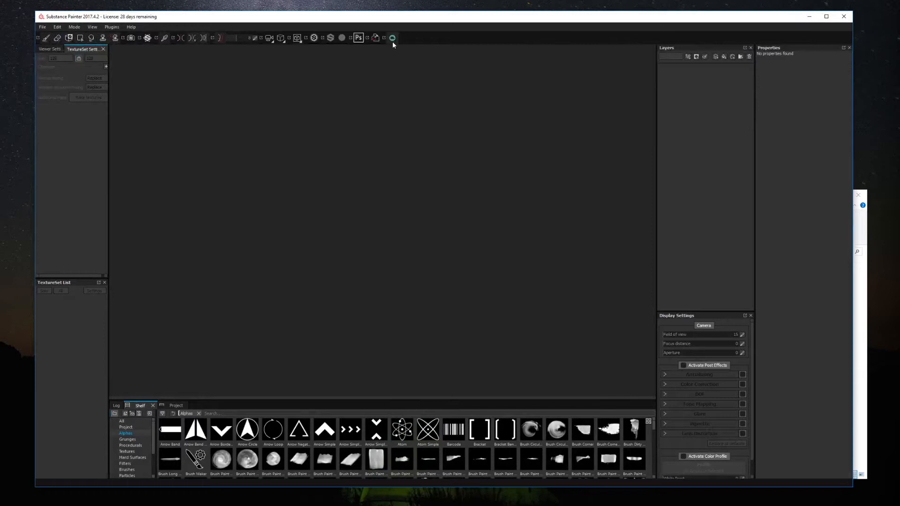
click(393, 38)
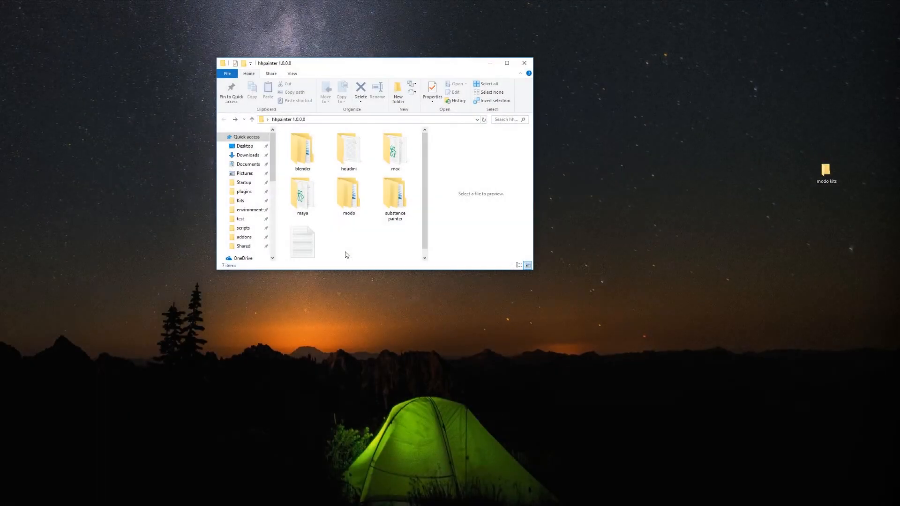
- Open the package's modo folder and copy the hh-sp-livelink 1.0.0.0 kit folder
click(349, 194)
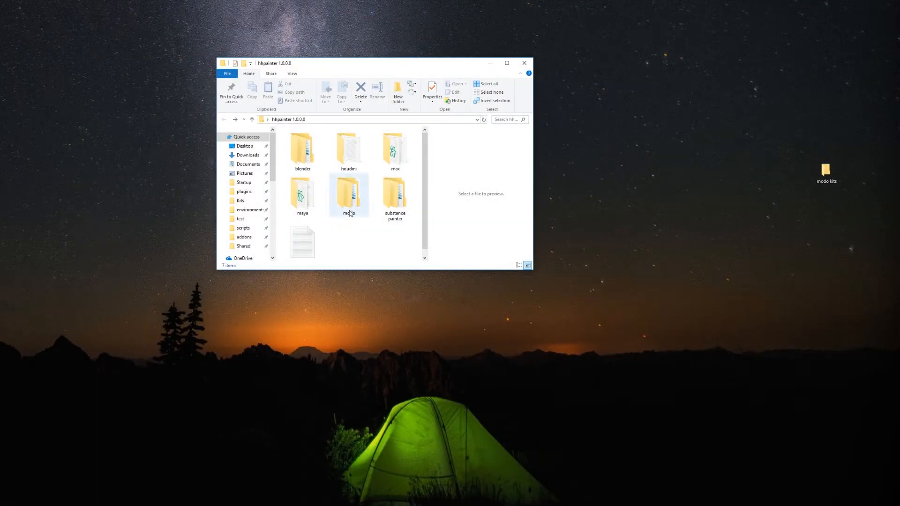
double_click(348, 195)
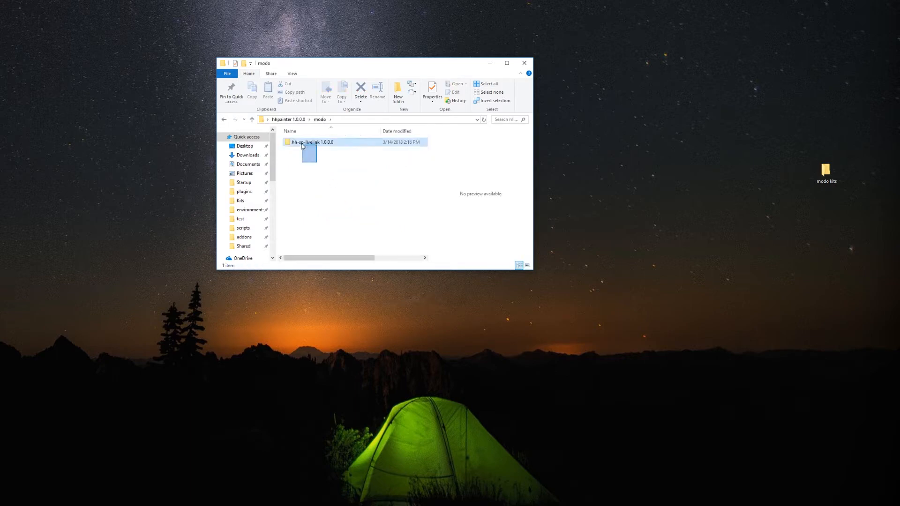
right_click(312, 142)
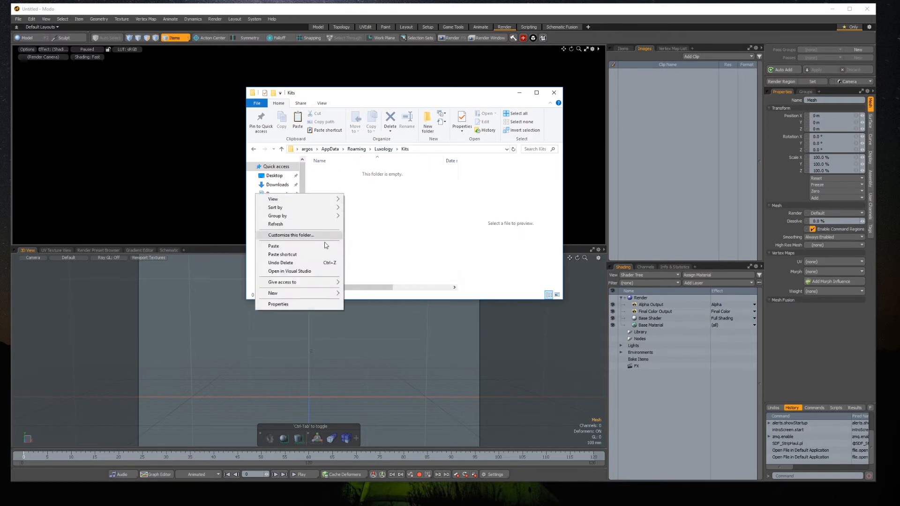
- Paste the hh-sp-livelink kit into AppData > Roaming > Luxology > Kits
click(273, 245)
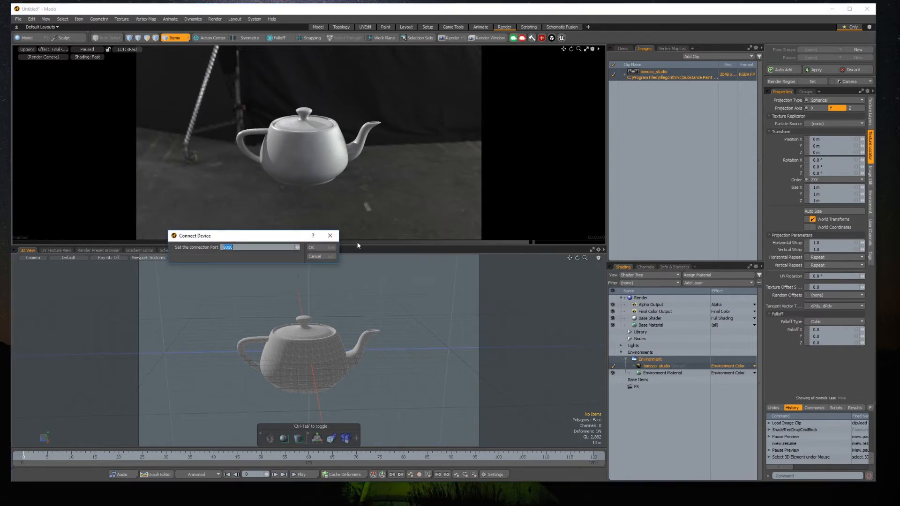
- Accept port 8080 in Connect Device and dismiss the Hedgehog Connect ready message
click(320, 247)
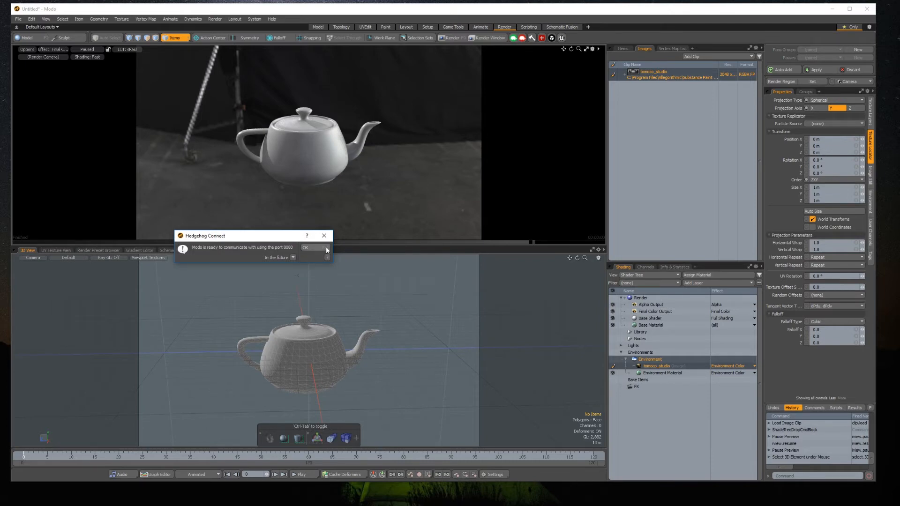
click(309, 248)
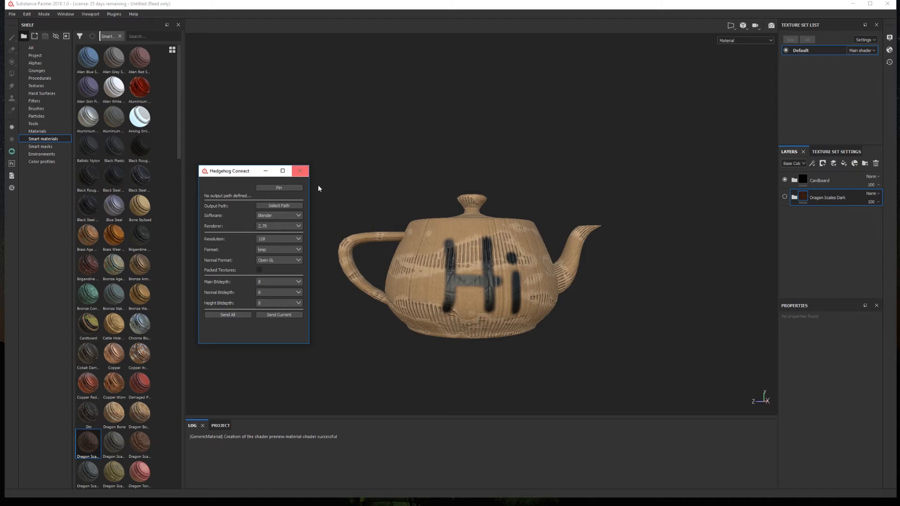
- Move the Hedgehog Connect window to the upper left and begin selecting its Output Path
drag(241, 171, 239, 81)
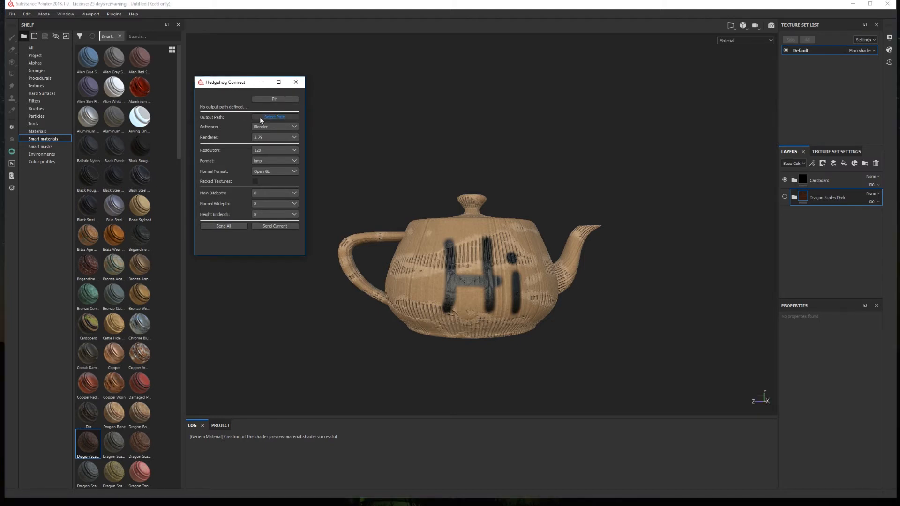
click(275, 117)
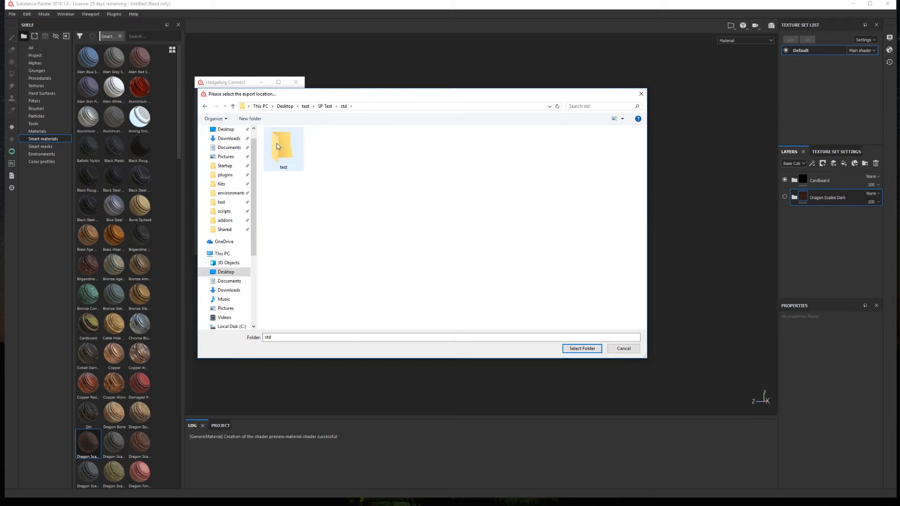
click(581, 348)
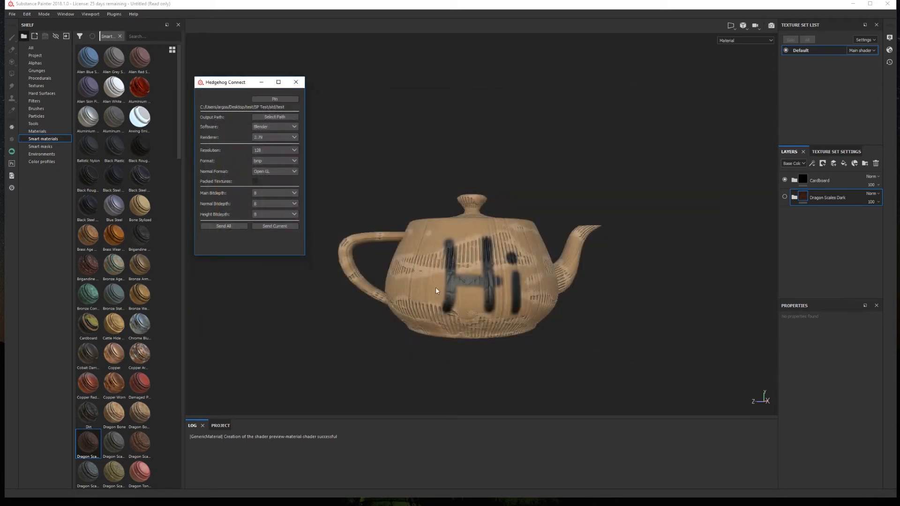
click(275, 126)
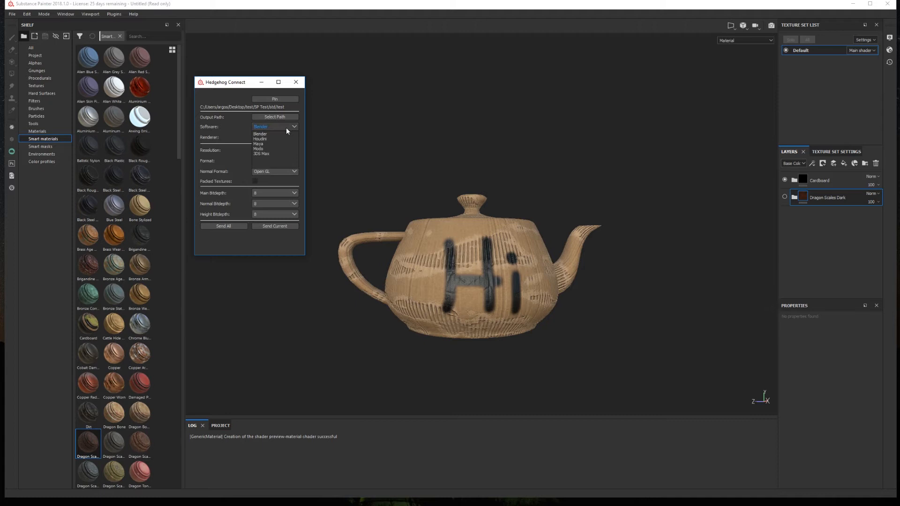
click(259, 135)
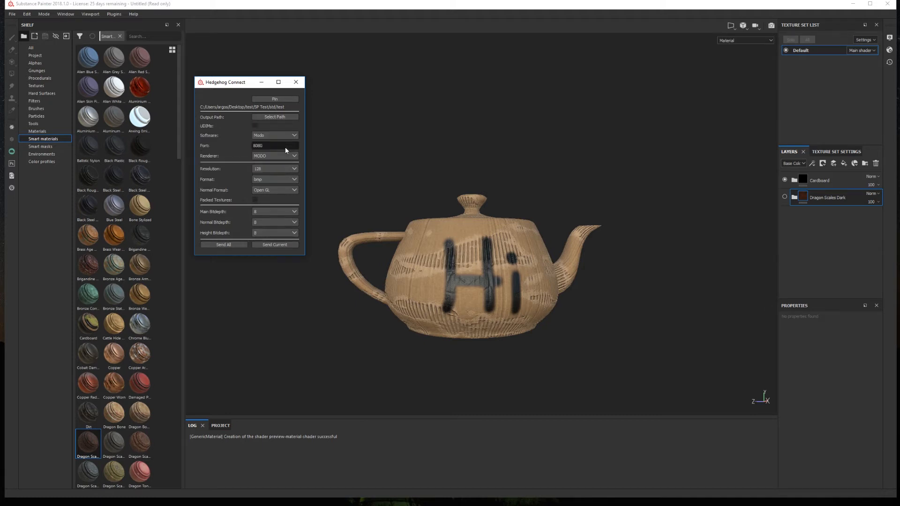
click(275, 135)
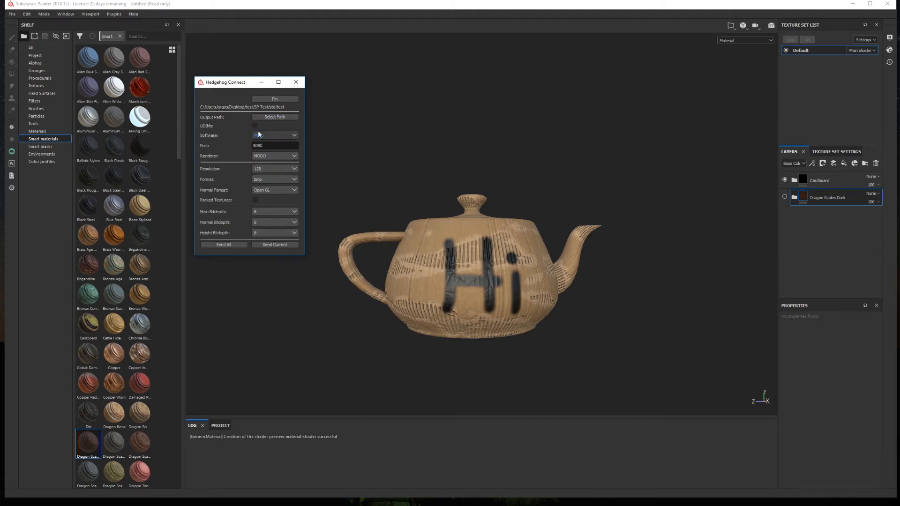
click(256, 125)
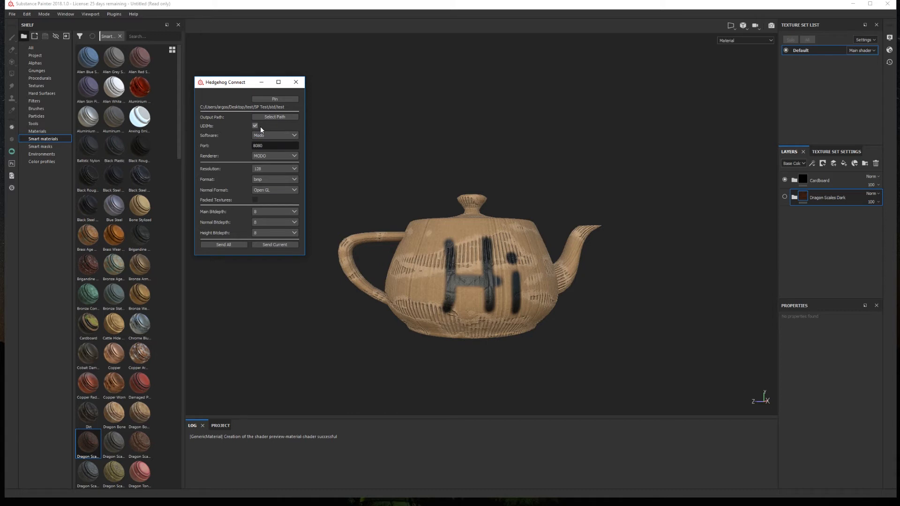
click(255, 126)
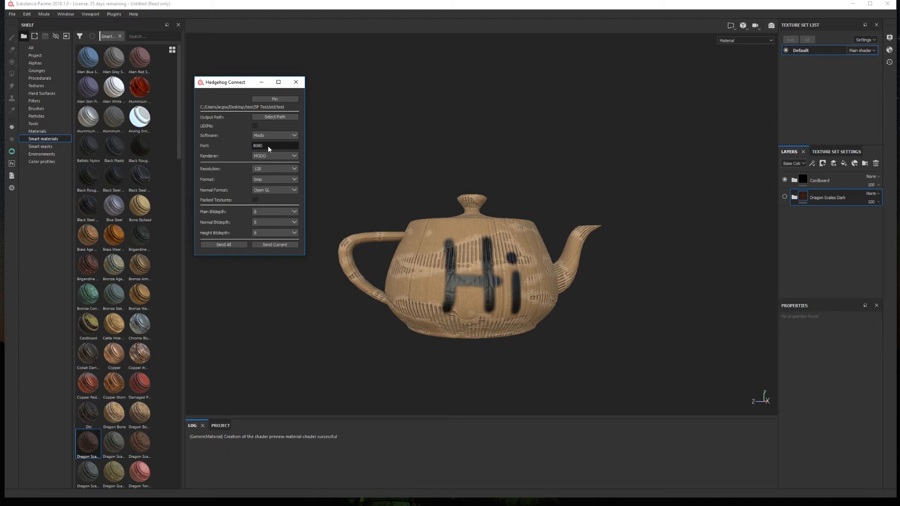
- Keep Renderer on MODO, set Resolution 2048 and Format tiff, with Open GL normals
click(294, 155)
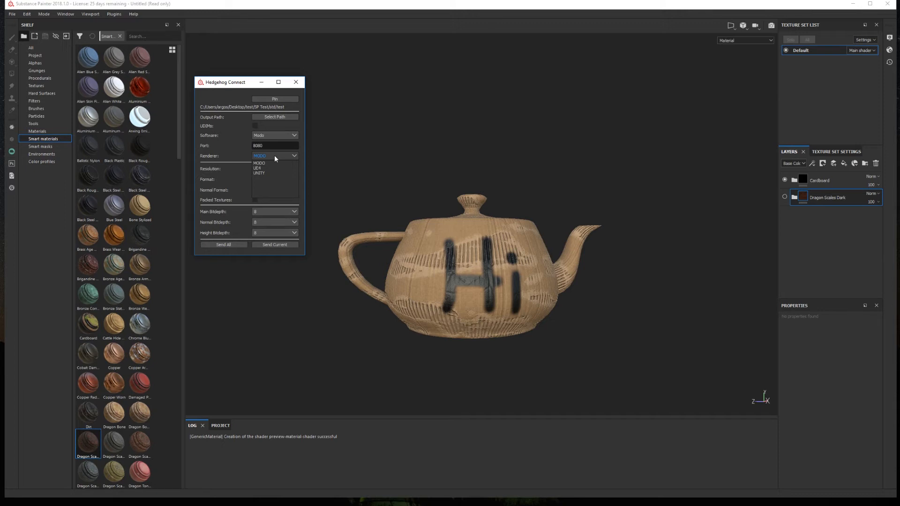
mouse_move(293, 159)
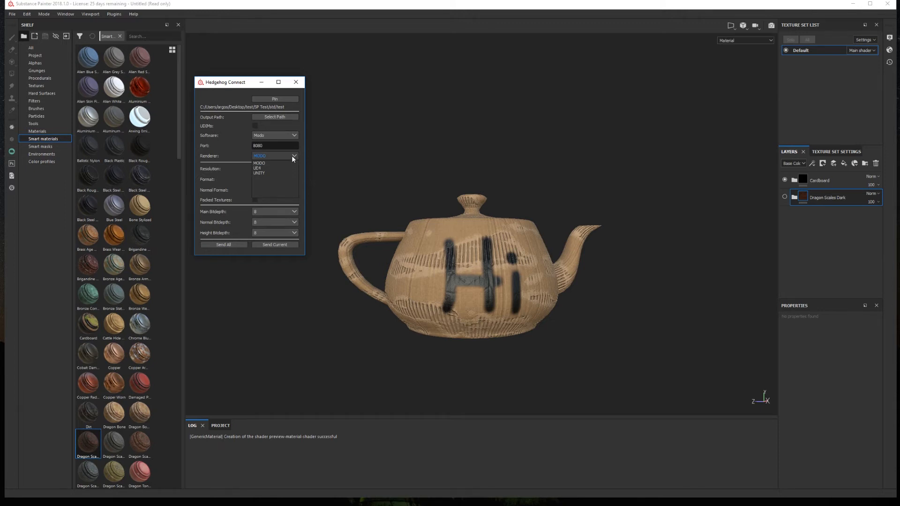
click(275, 156)
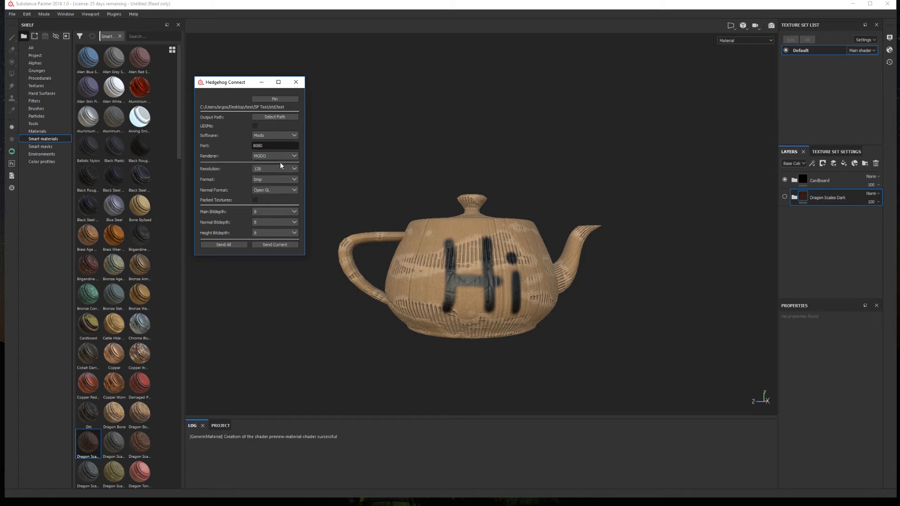
click(294, 168)
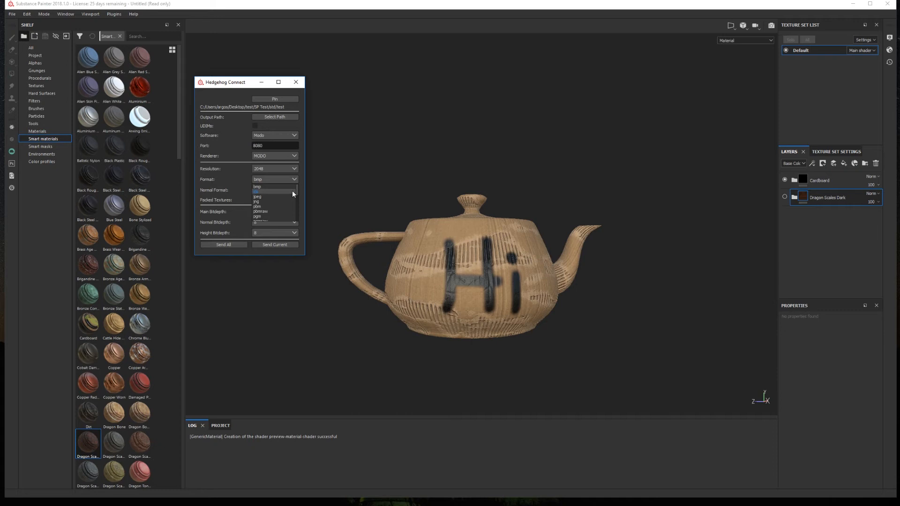
scroll(down, 3)
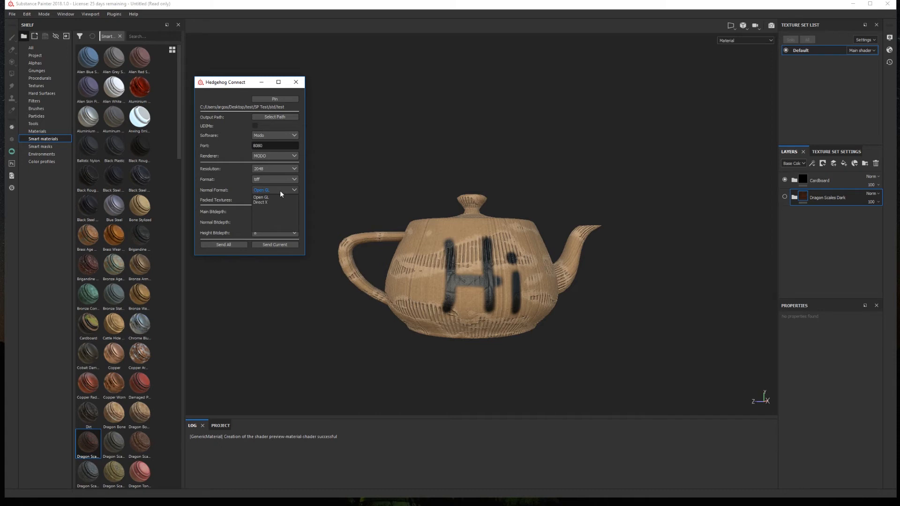
click(274, 190)
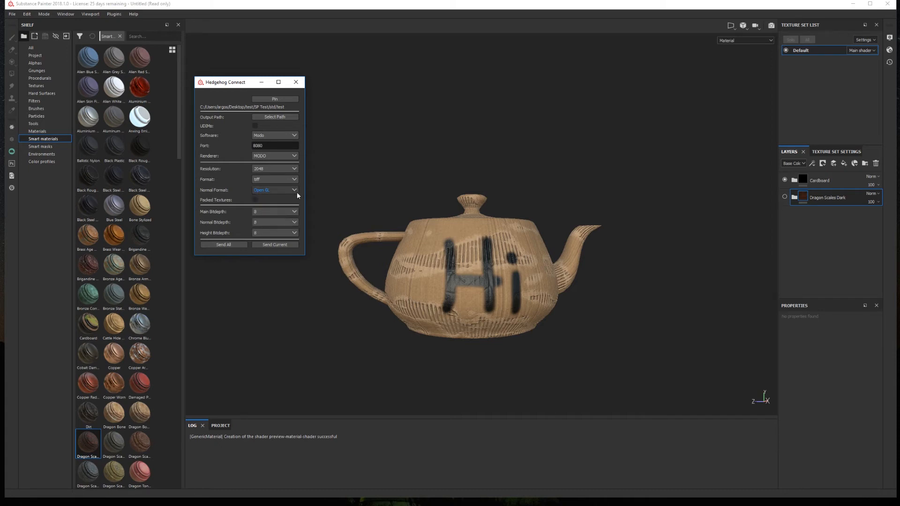
click(256, 199)
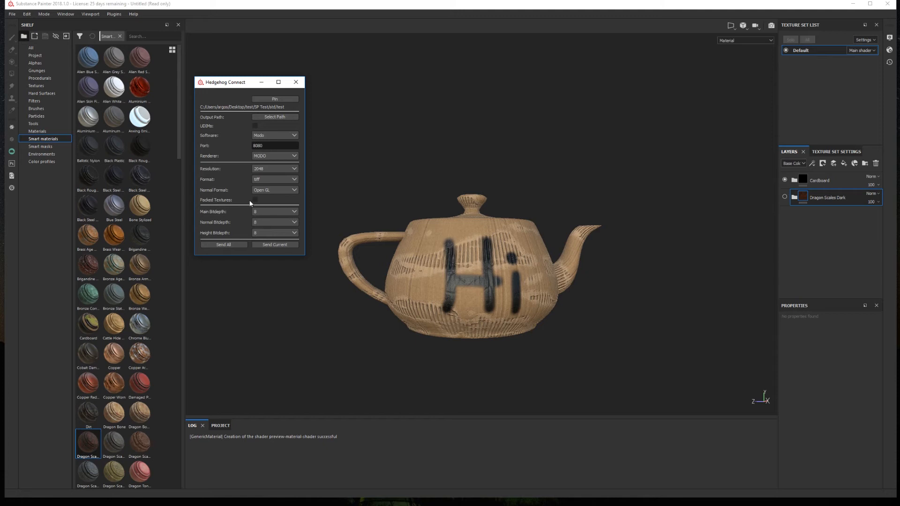
- Toggle Packed Textures on and back off so the textures export unpacked
click(255, 200)
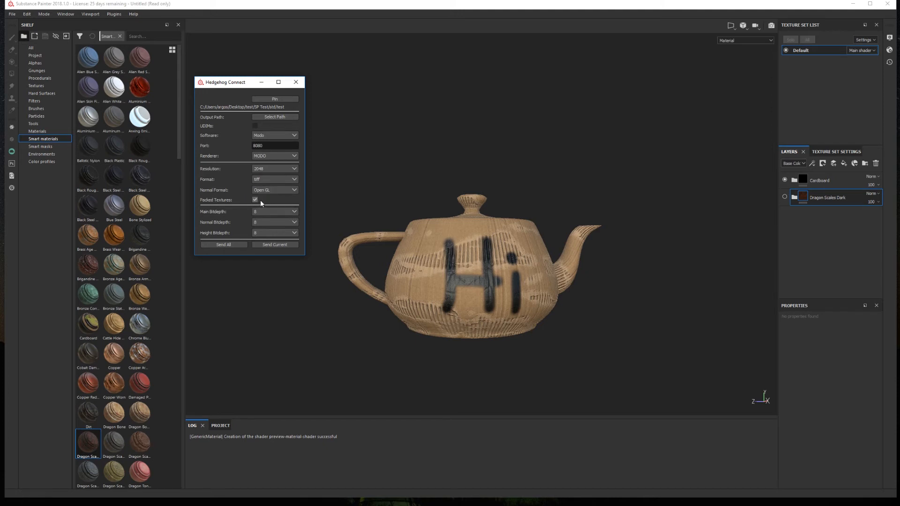
mouse_move(258, 202)
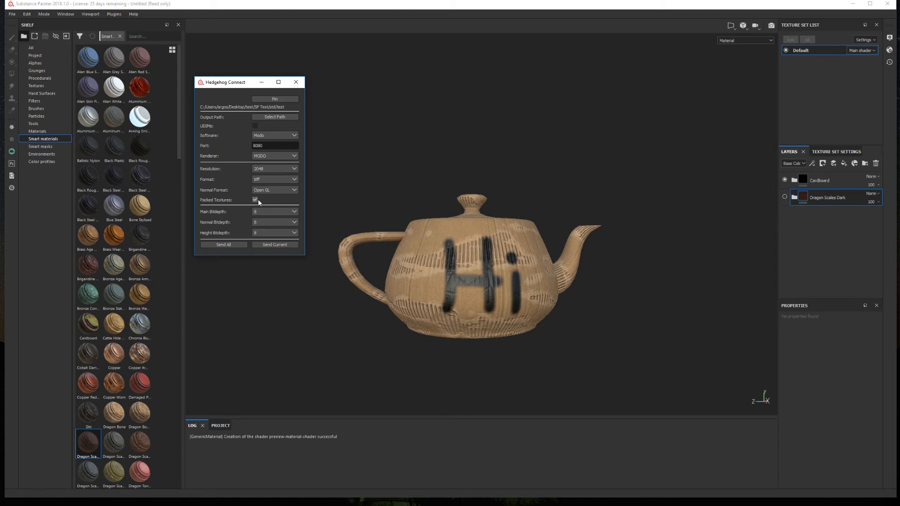
mouse_move(266, 203)
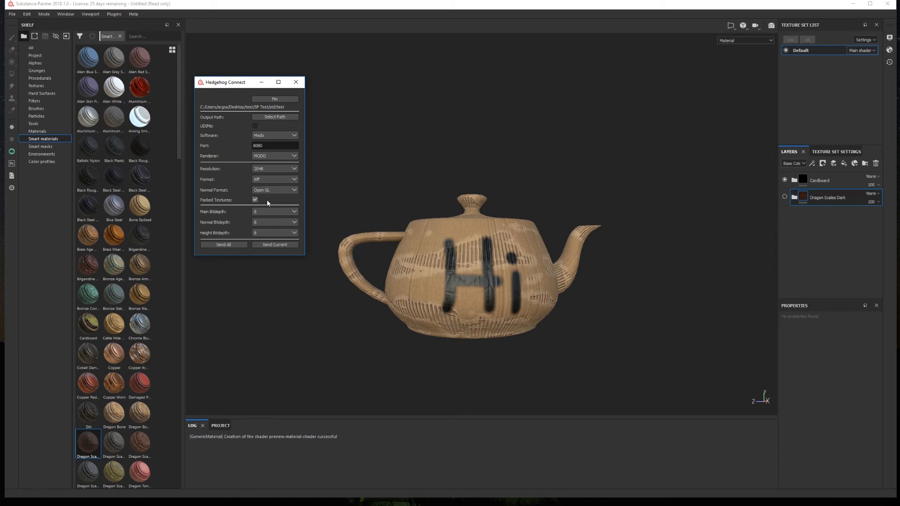
click(255, 199)
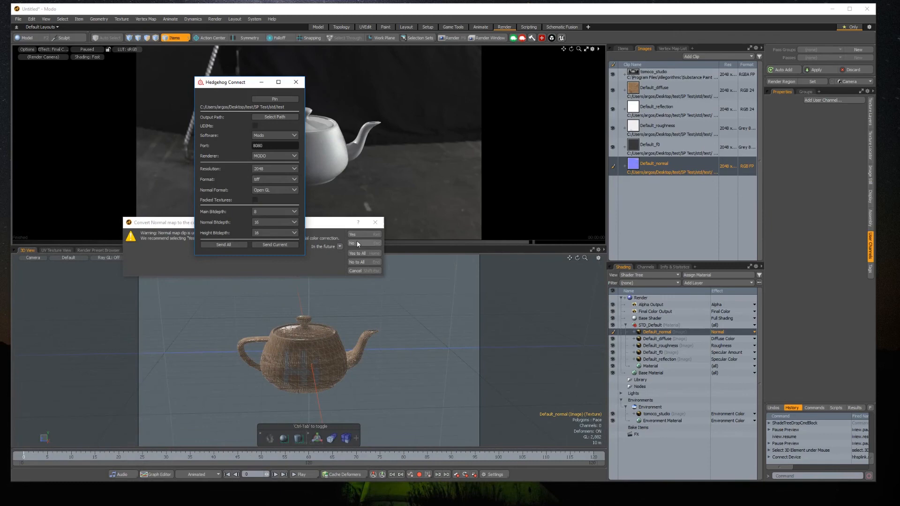
- Decline the normal-map conversion so Default_height and the other maps load into the shader tree
click(351, 242)
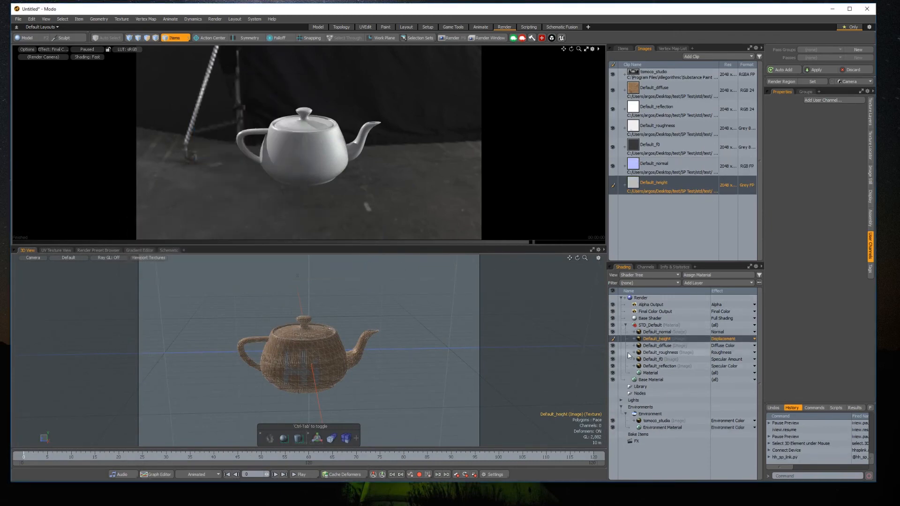
mouse_move(649, 326)
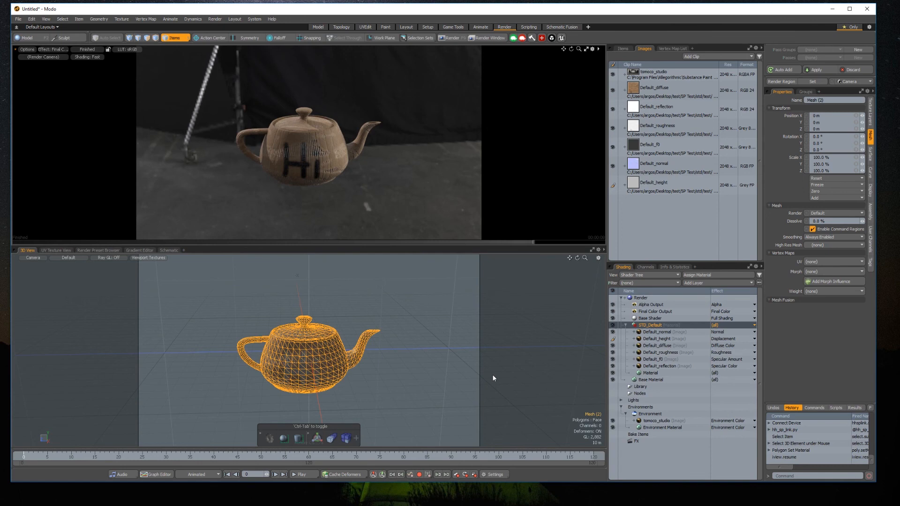
- Set the Default_normal layer's UV Map to Texture, then deselect the teapot
click(656, 332)
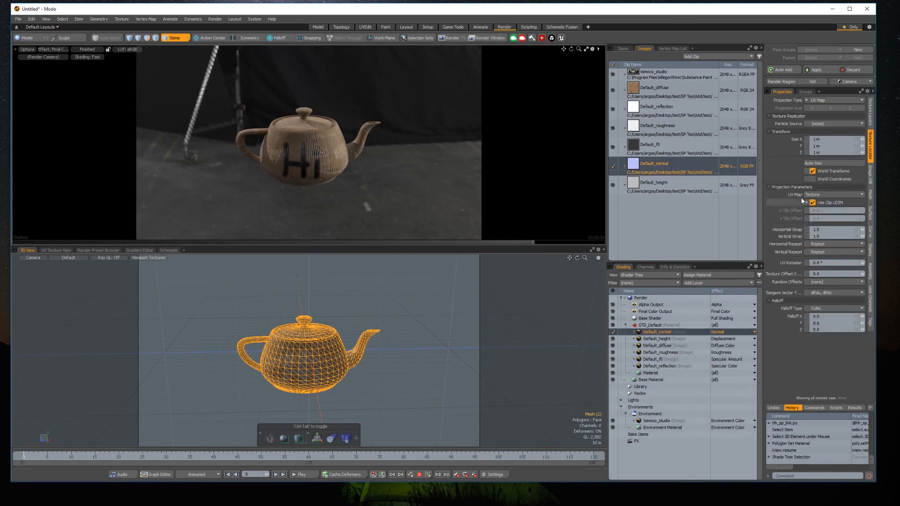
click(836, 194)
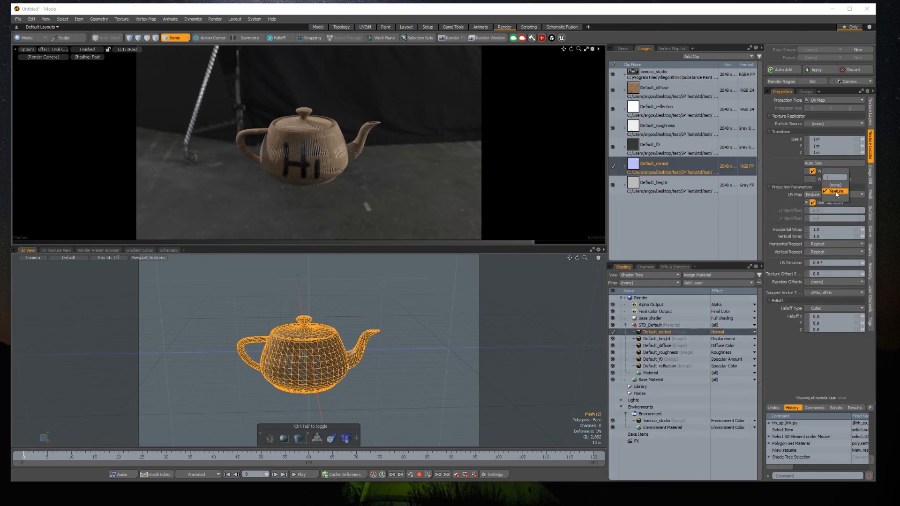
click(836, 192)
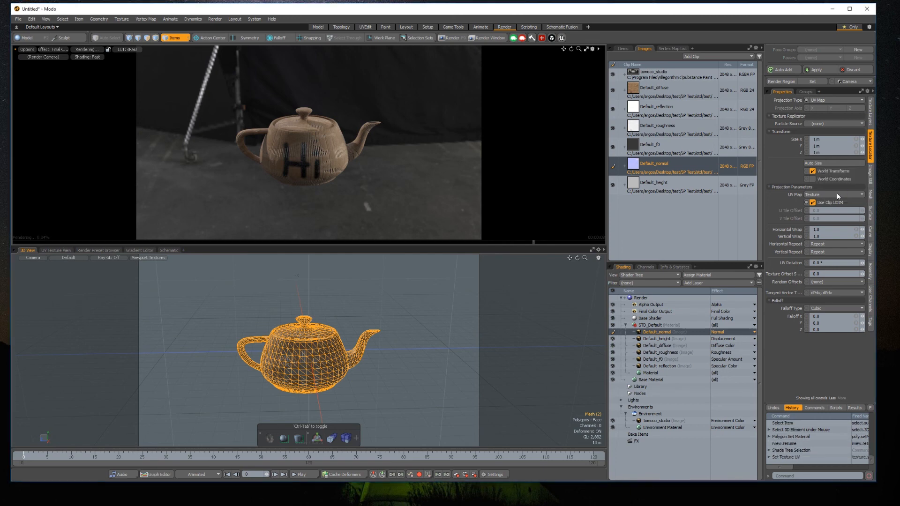
click(437, 319)
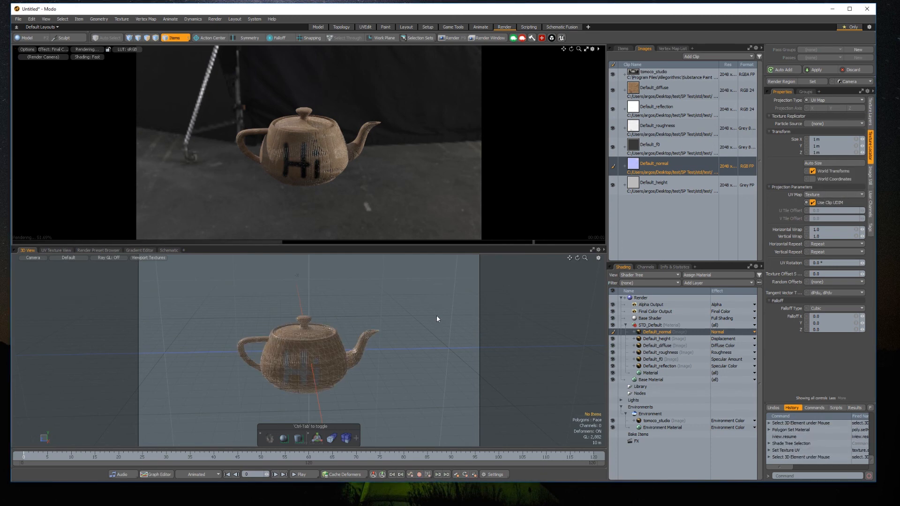